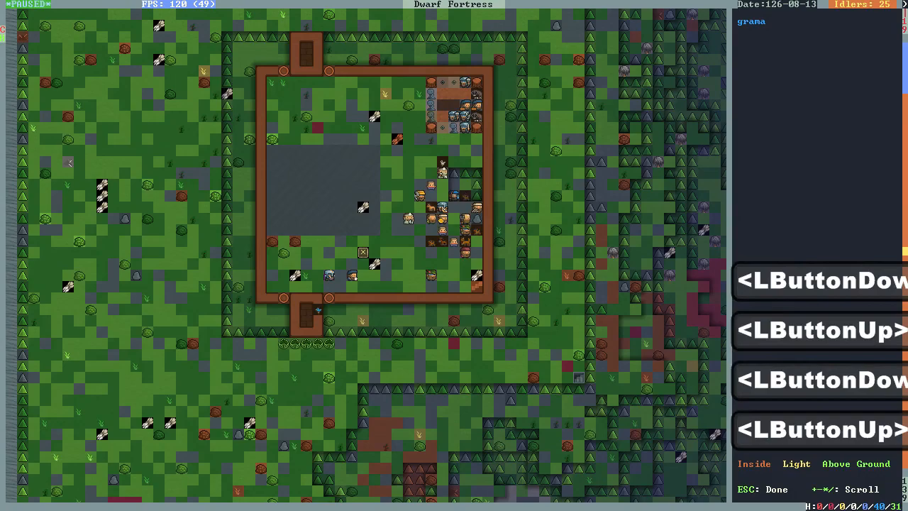
Step: Inspect a grass tile near the fortress, then back out of the map views
left_click(447, 102)
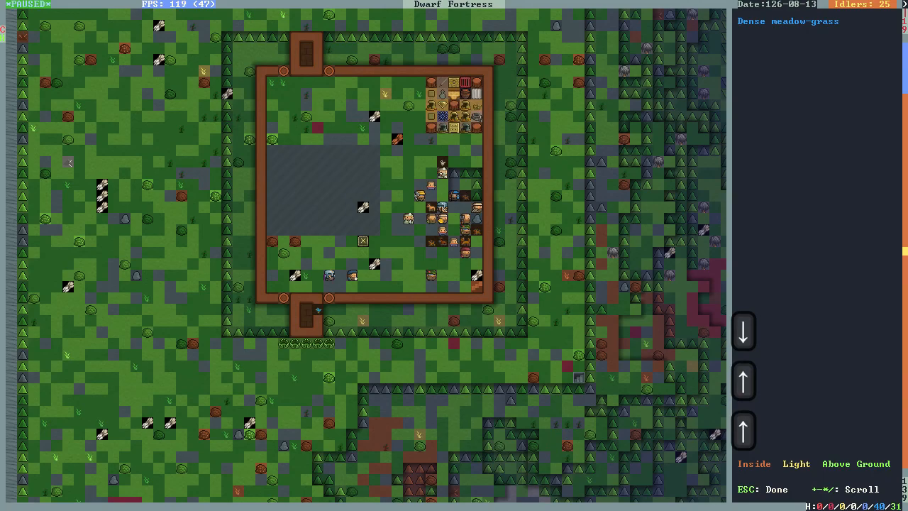
key("Escape")
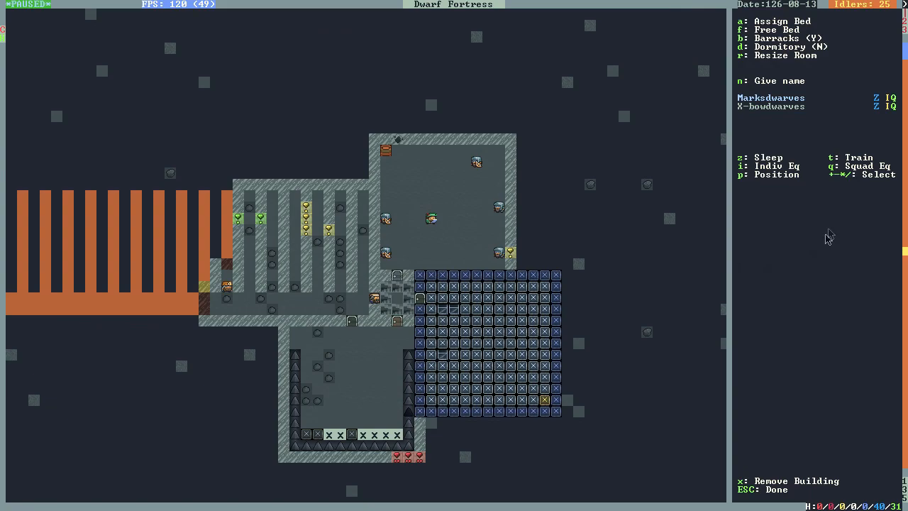
key("Escape")
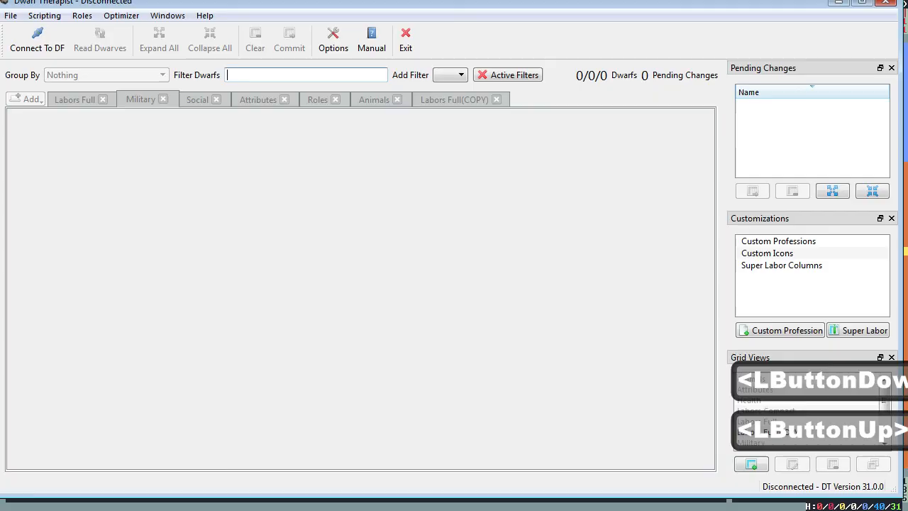
Step: Connect to the fortress, set Group By to Nothing, and read all 64 dwarves
left_click(99, 40)
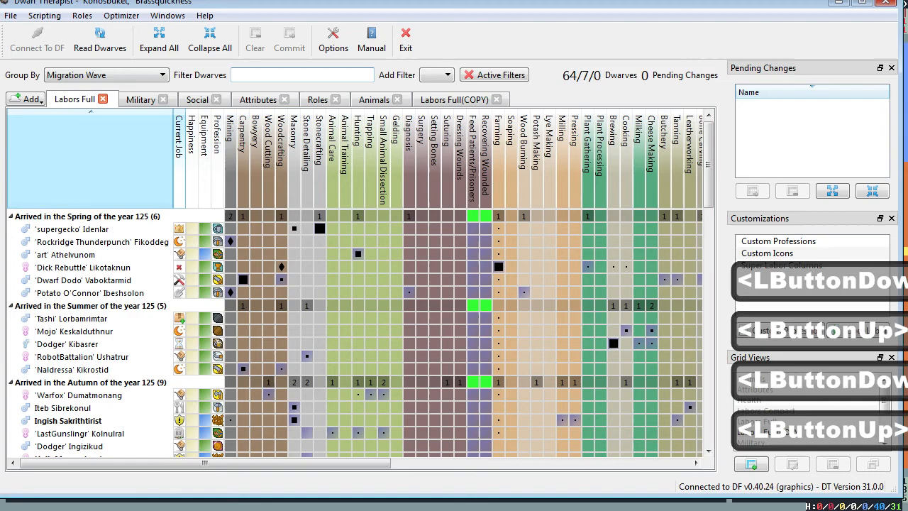
left_click(105, 74)
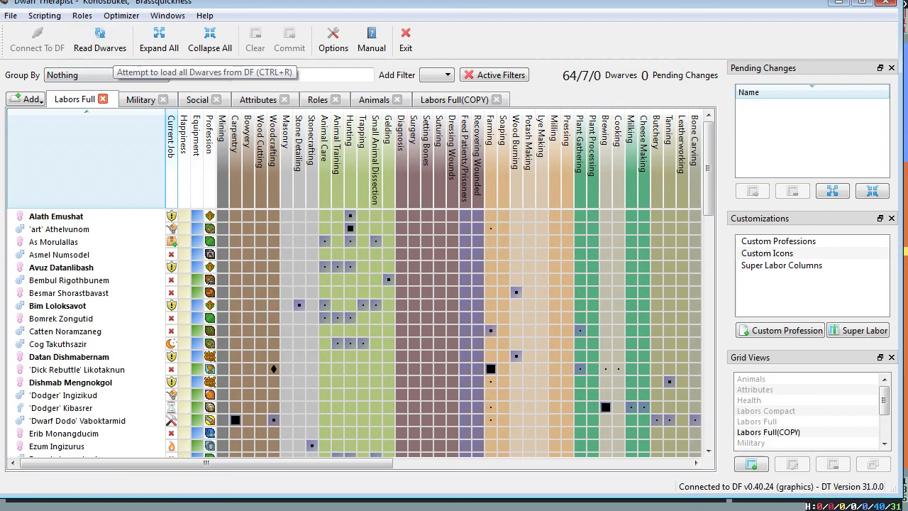
left_click(142, 99)
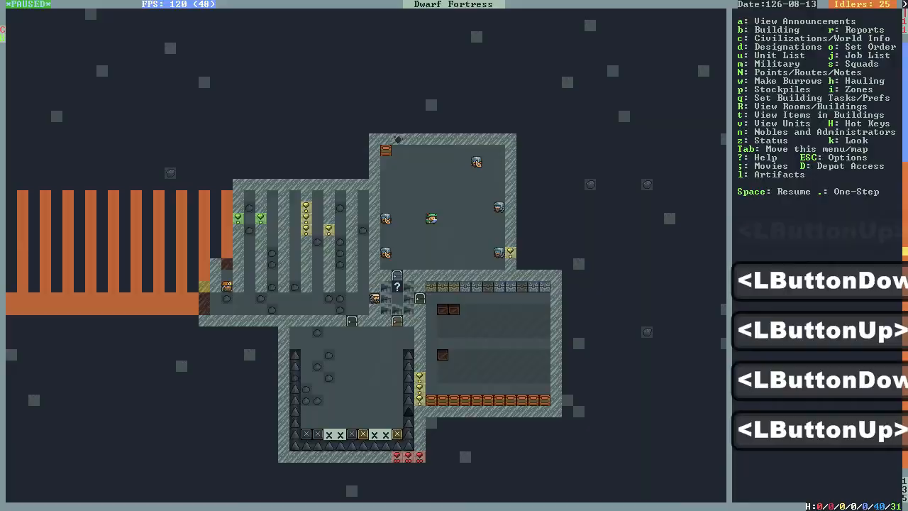
Step: Fill the vacant militia captain position from the nobles and administrators list
key("n")
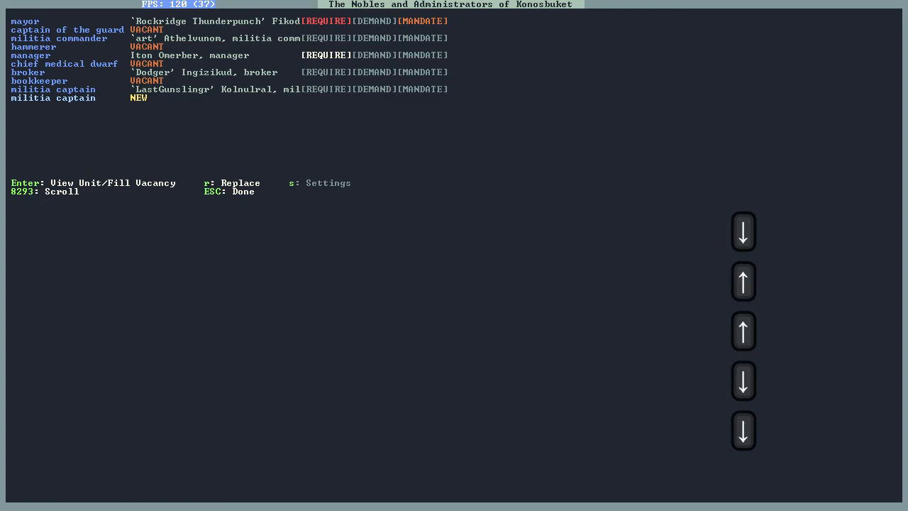
key("Return")
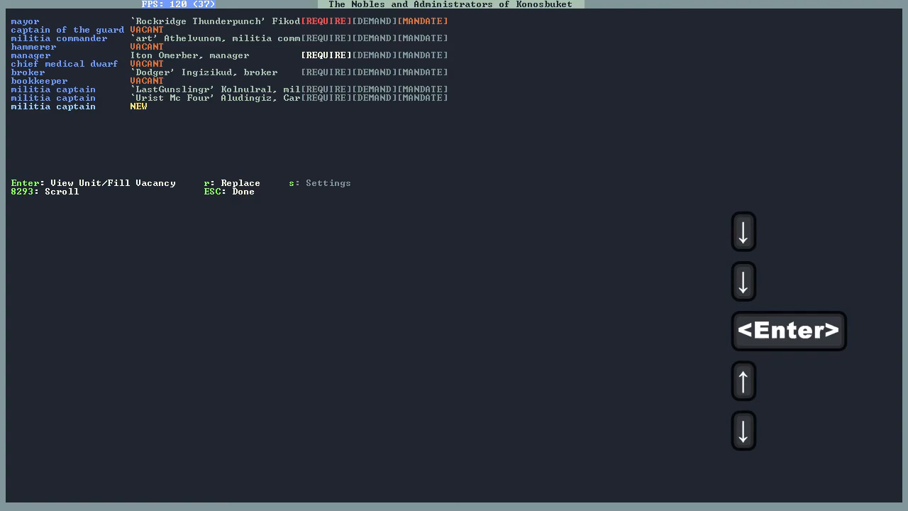
key("Escape")
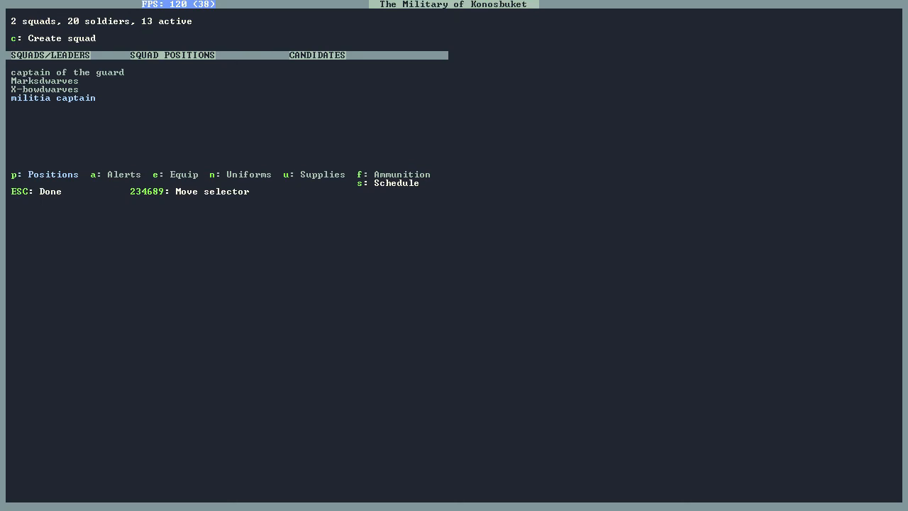
Step: Move to the new militia captain's squad entry on the Military screen
key("n")
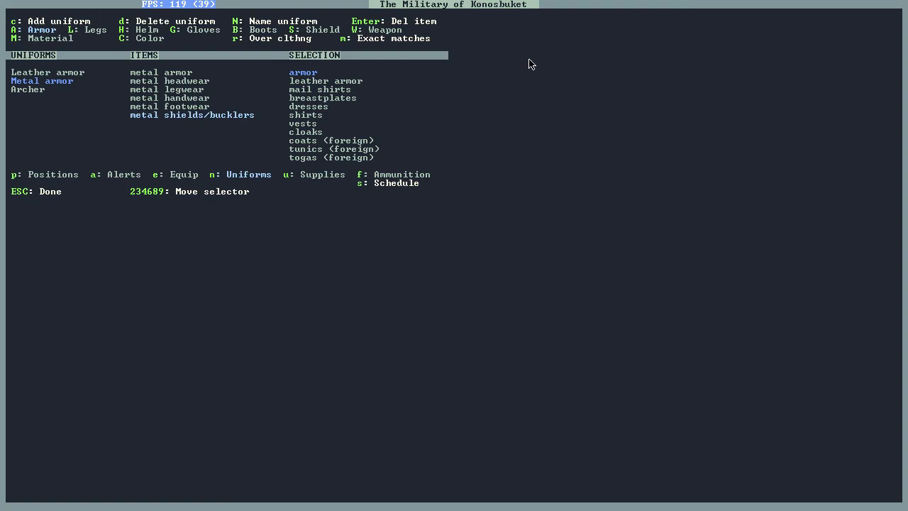
Step: Add battle axes and training axes to the Metal armor uniform's weapons
key("shift+w")
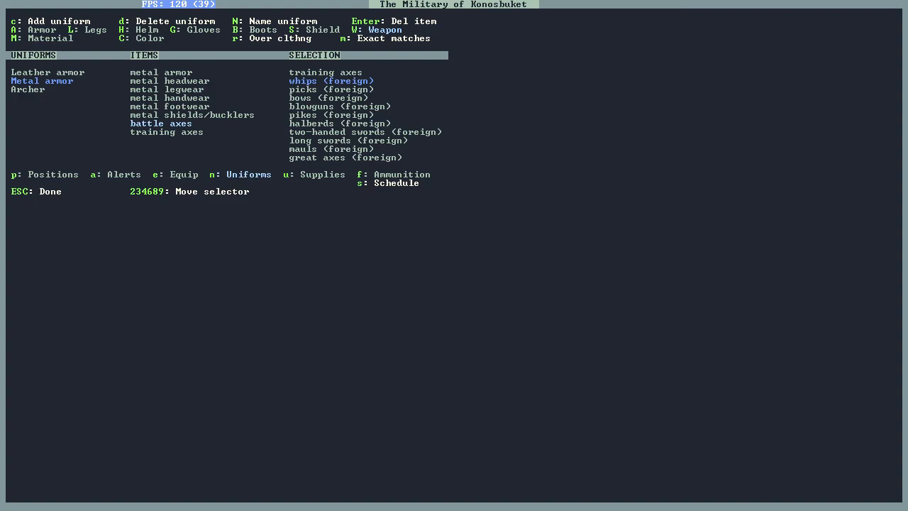
Step: Set the Metal armor uniform's battle axes material to iron, then view squad supplies
key("shift+m")
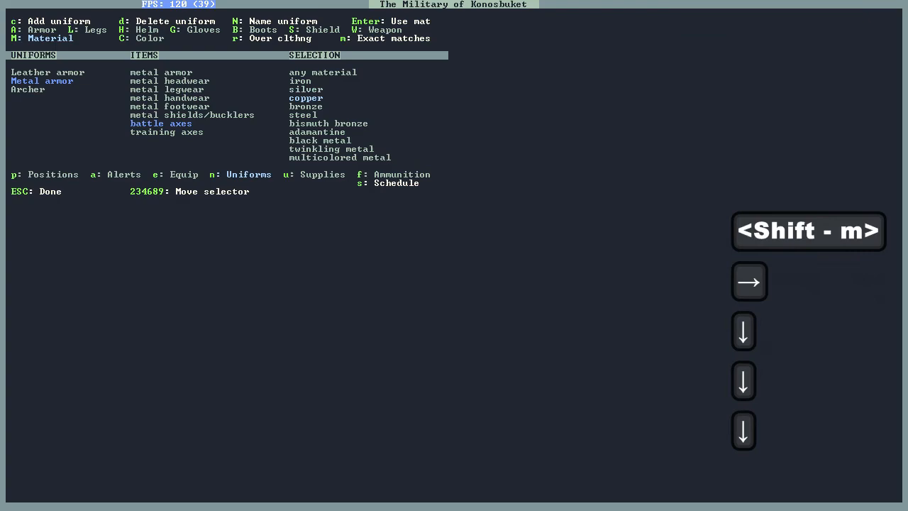
key("shift+m")
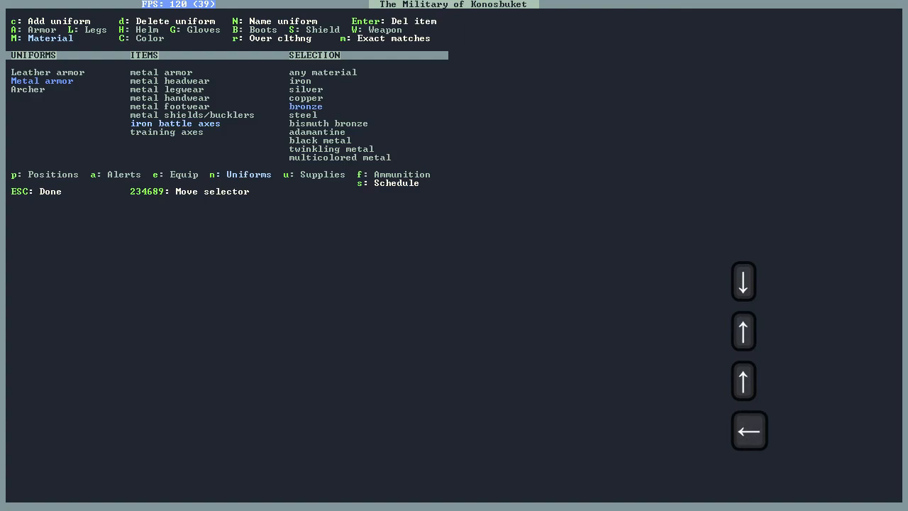
key("u")
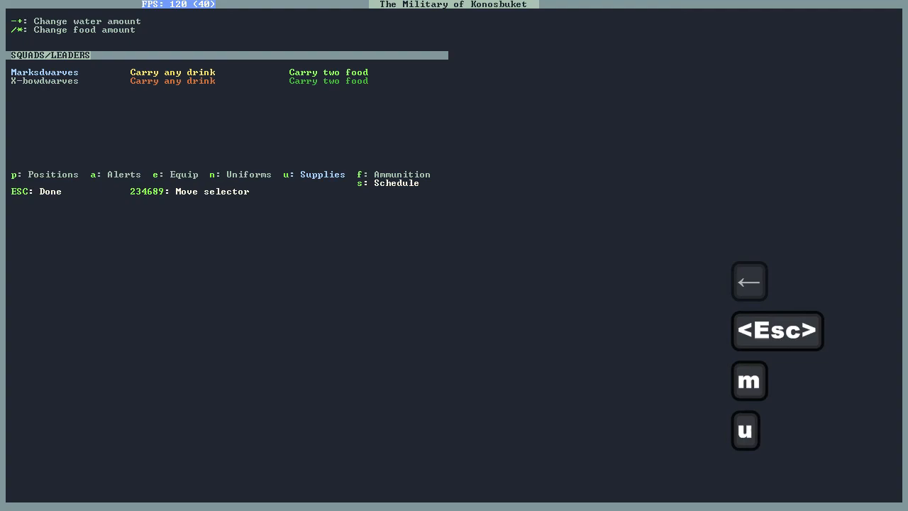
Step: Leave the military screens and bring up the fortress manager's work orders
key("n")
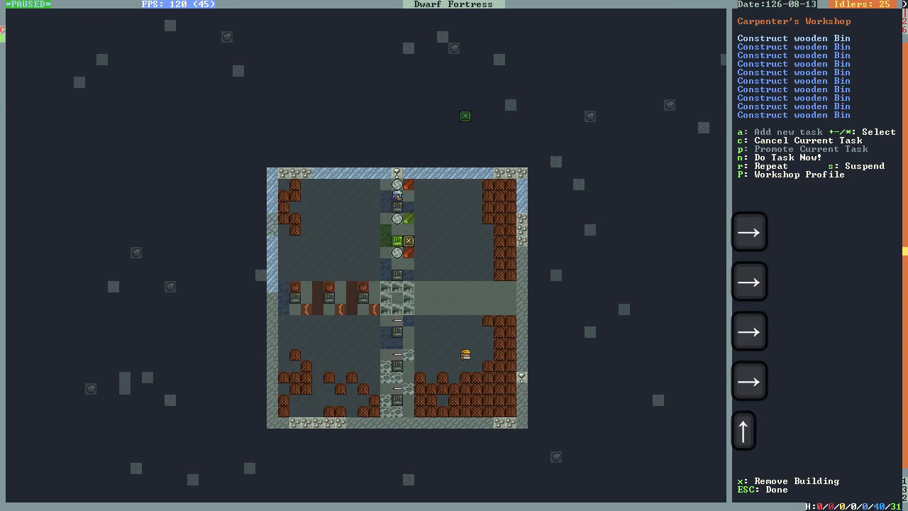
key("m")
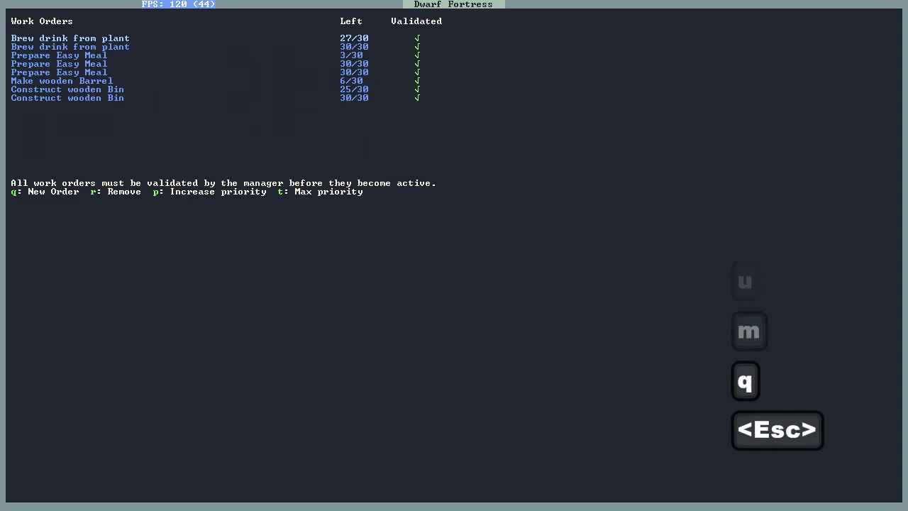
Step: Queue a work order for 20 wooden training axes via the 'WOOD TRAIN A' filter
key("q")
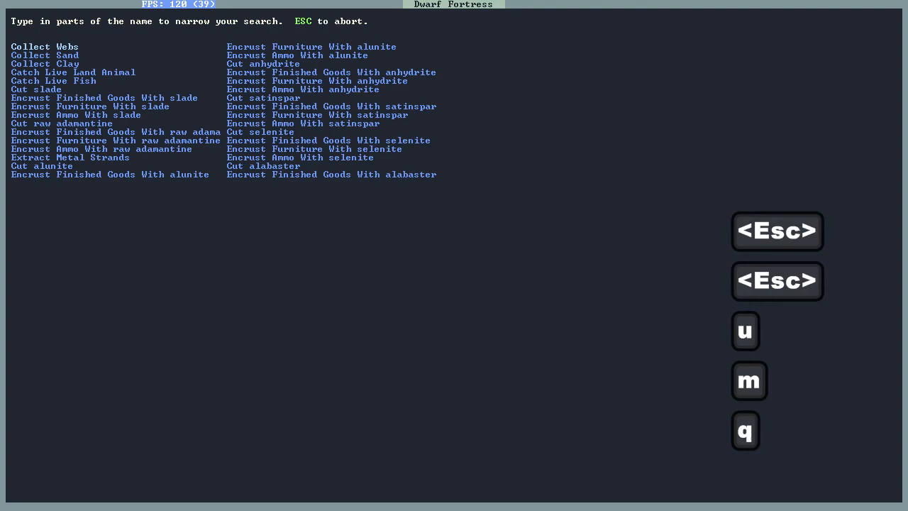
type("WOOD TRAIN A")
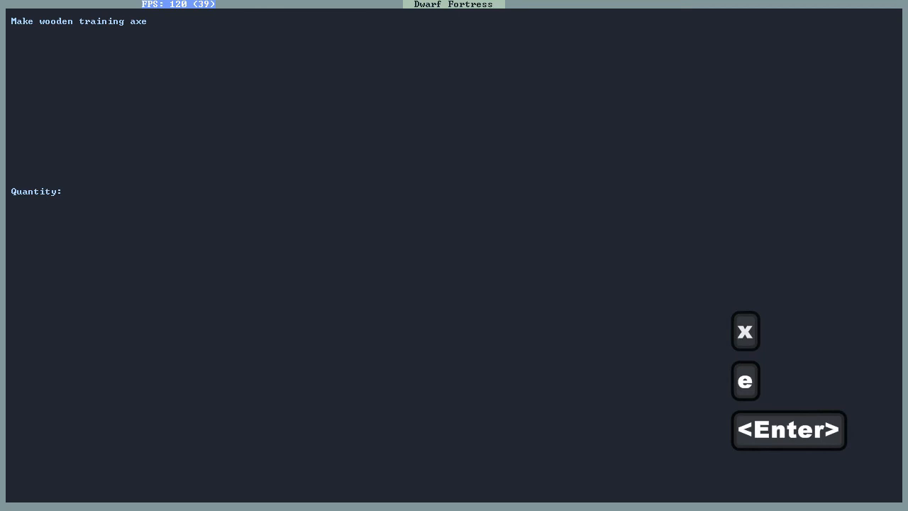
type("20")
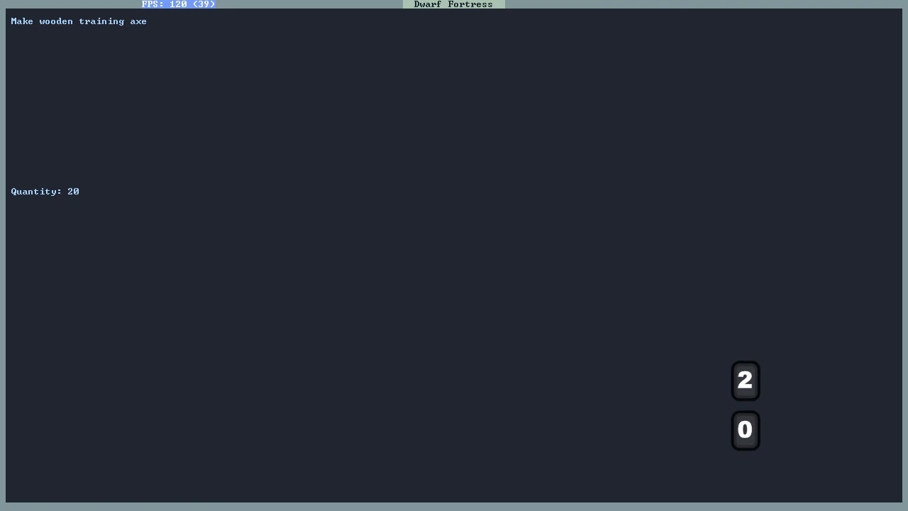
key("Return")
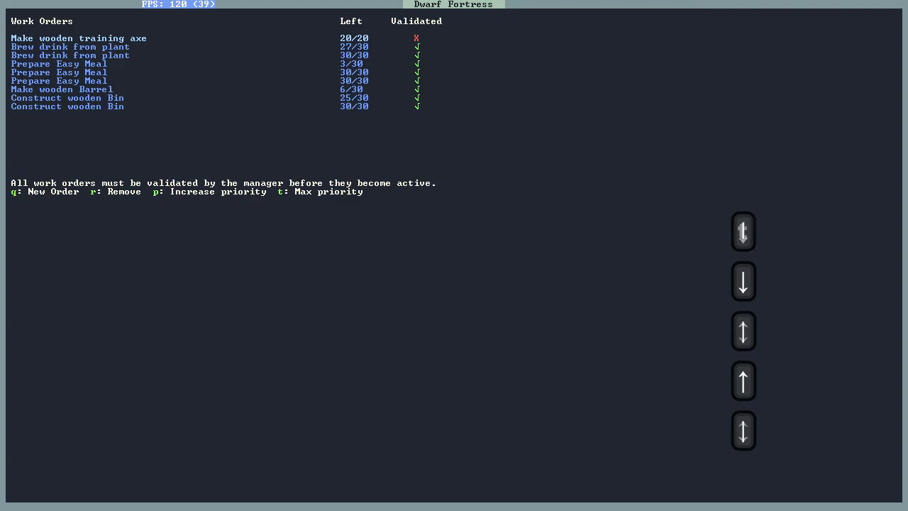
Step: Queue rock door work orders, then return to the fortress map
key("q")
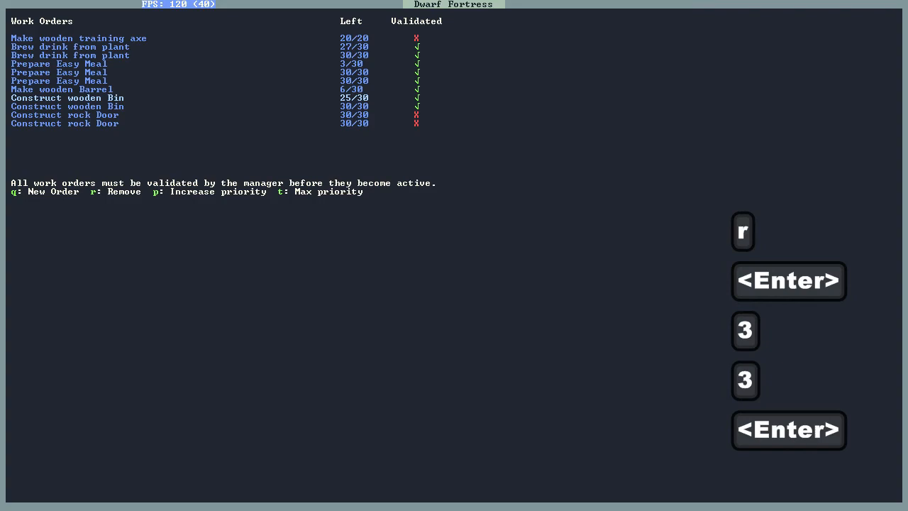
key("Escape")
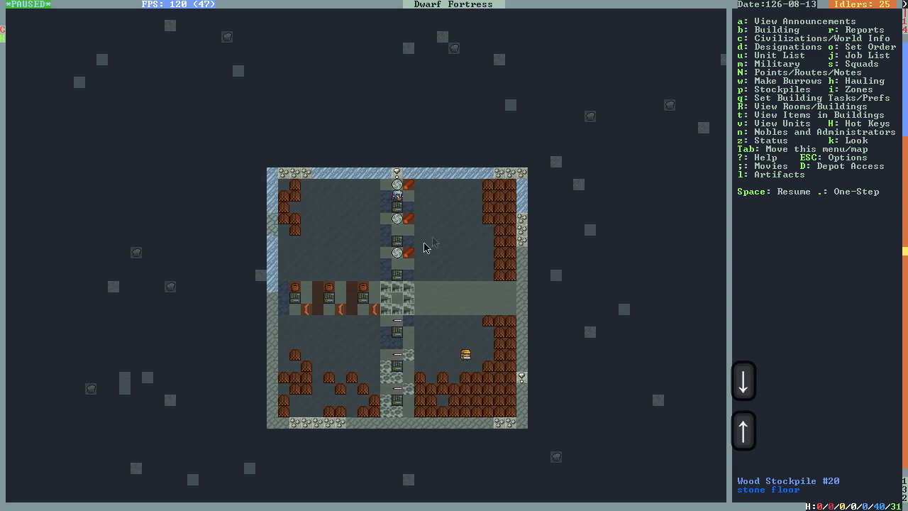
Step: Inspect the carpenter's workshop and its wooden bin task queue
left_click(395, 275)
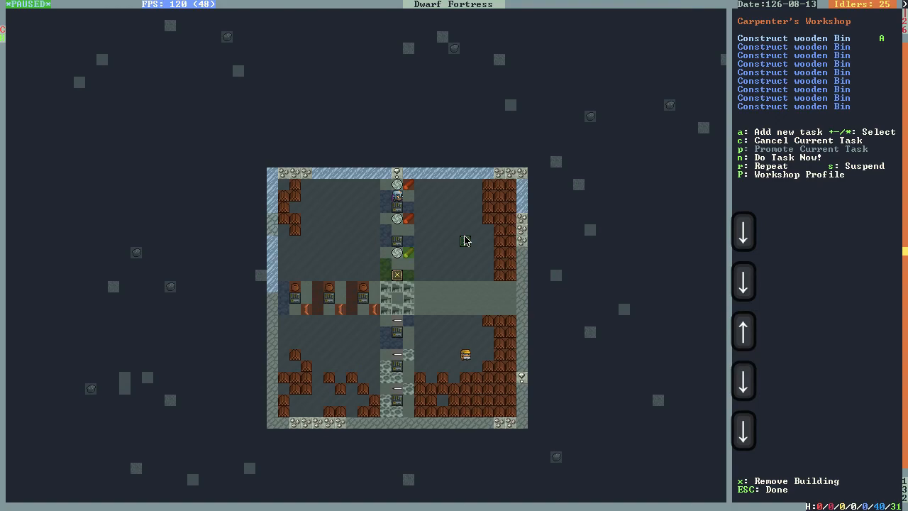
key("Escape")
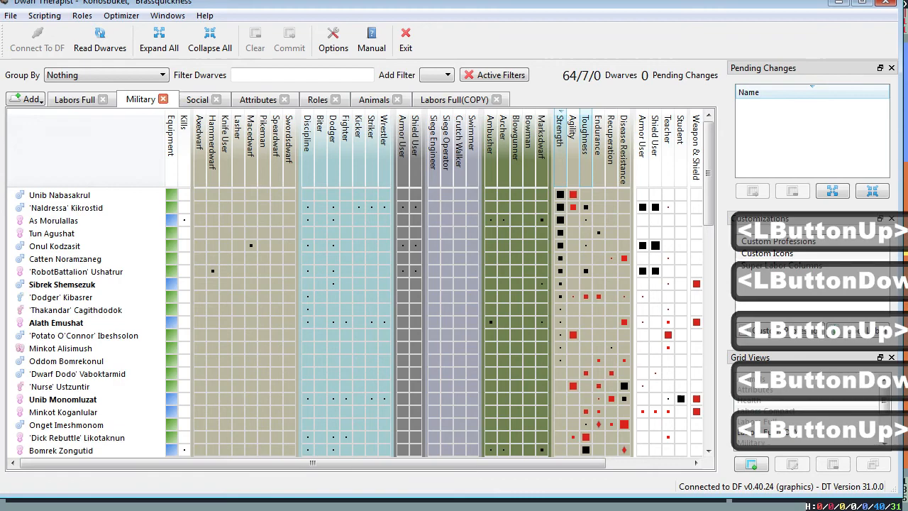
Step: Assign the first three dwarves to the Axedwarves squad from their right-click menus
right_click(60, 194)
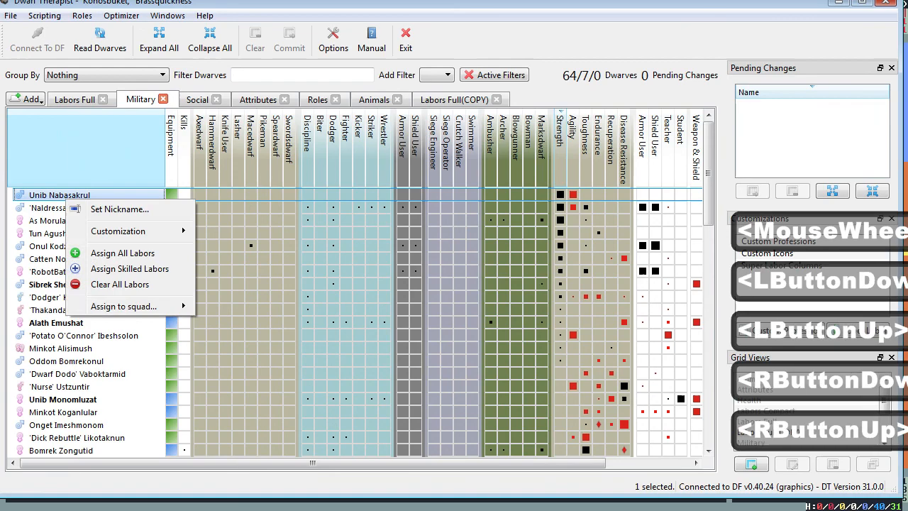
left_click(123, 306)
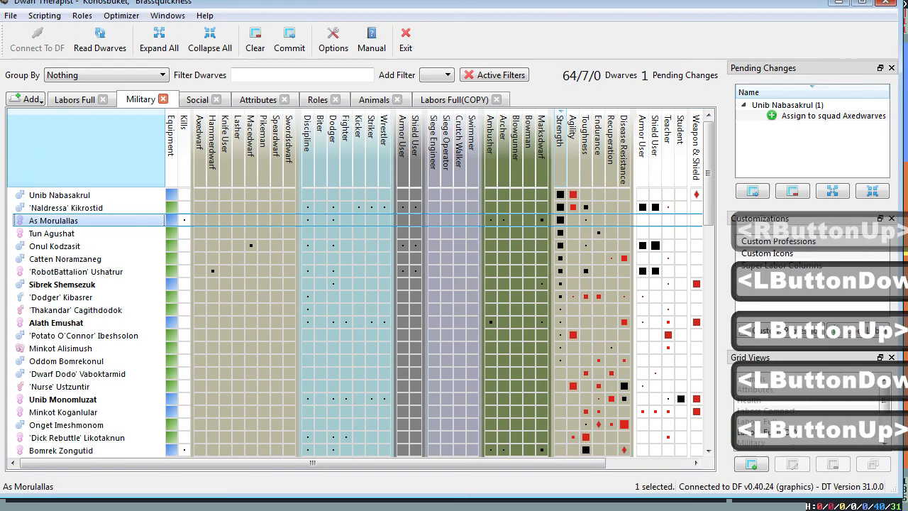
right_click(51, 232)
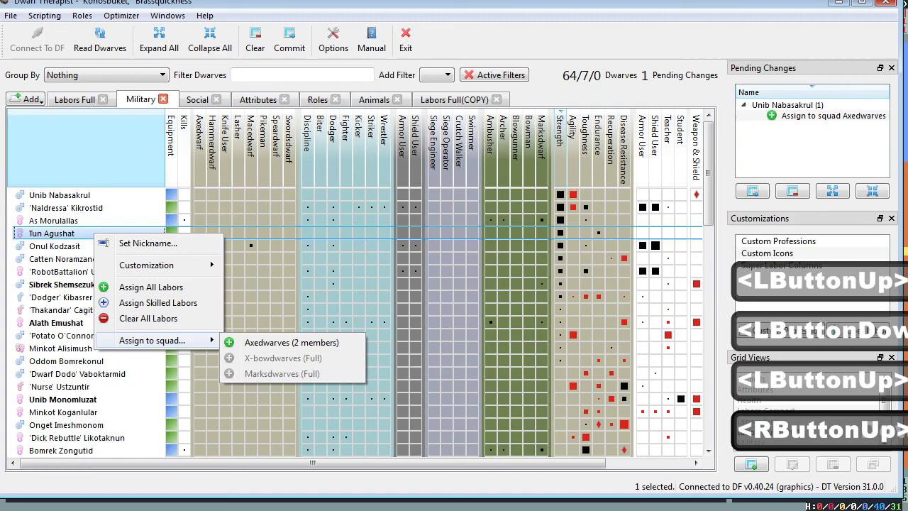
left_click(292, 342)
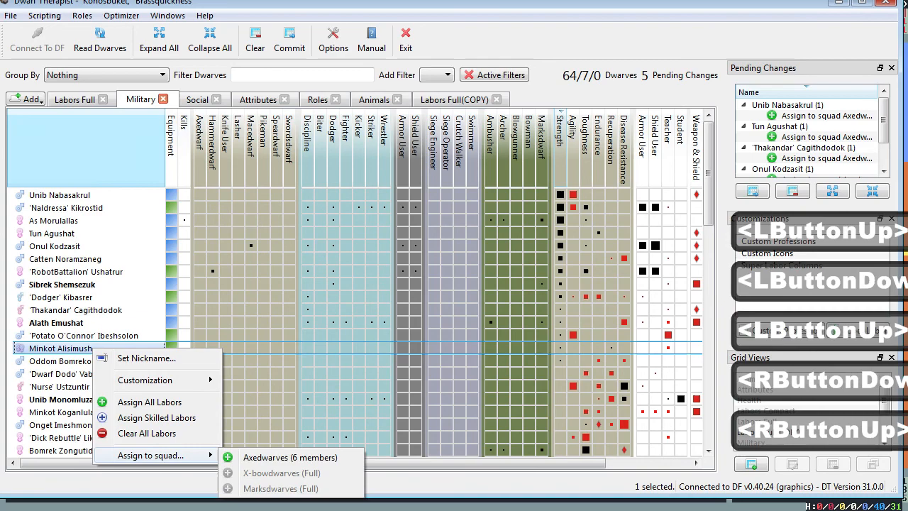
left_click(289, 456)
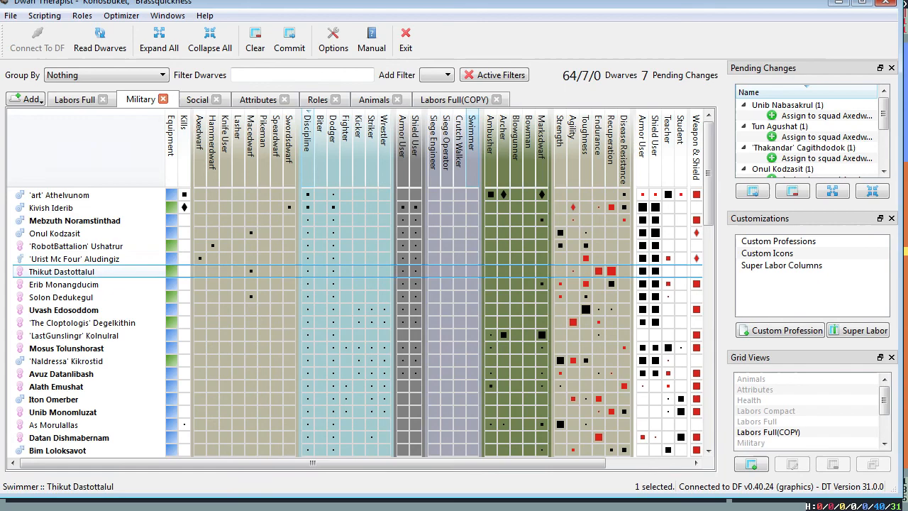
Step: Sort dwarves by kill count and enlist veteran dwarves into the Axedwarves squad
left_click(51, 207)
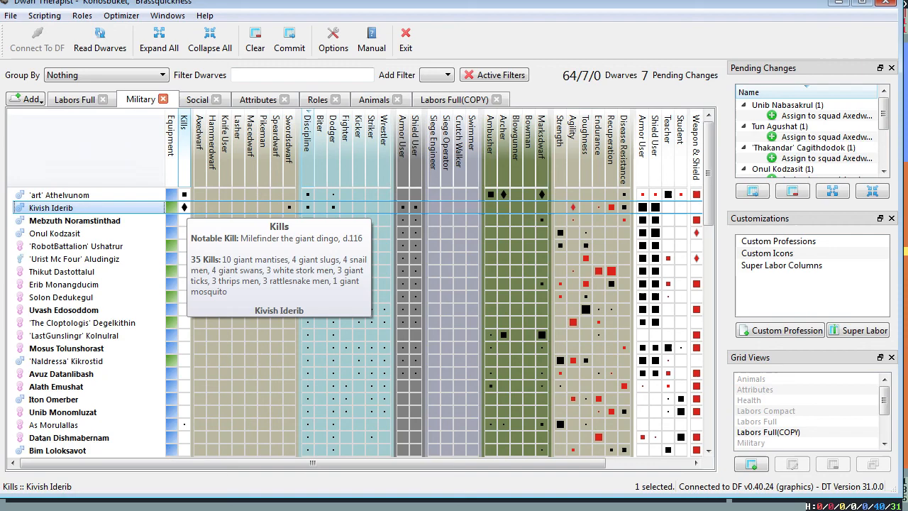
right_click(51, 207)
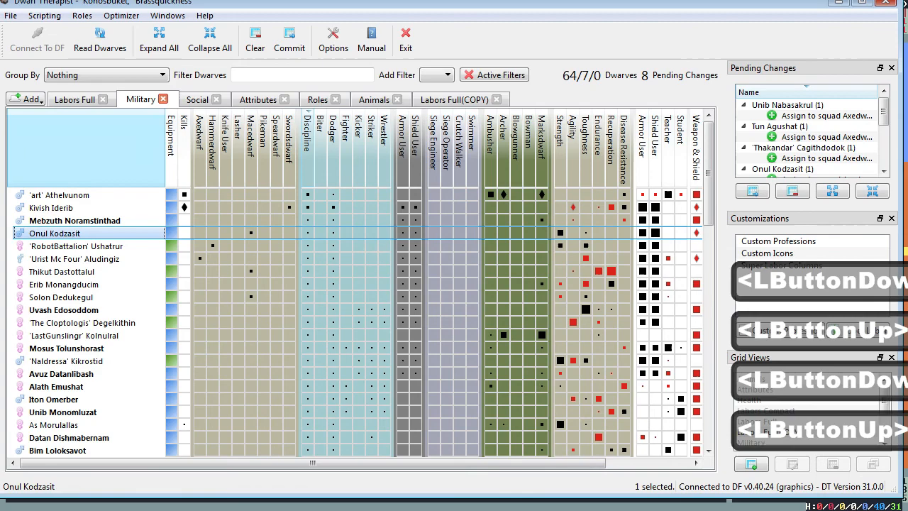
right_click(59, 296)
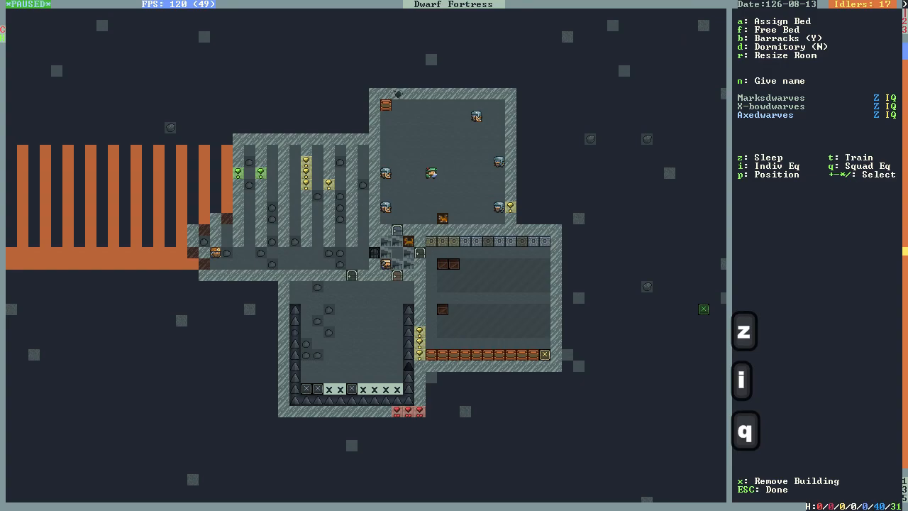
Step: Allow the Axedwarves to sleep and store individual and squad equipment in the barracks
key("b")
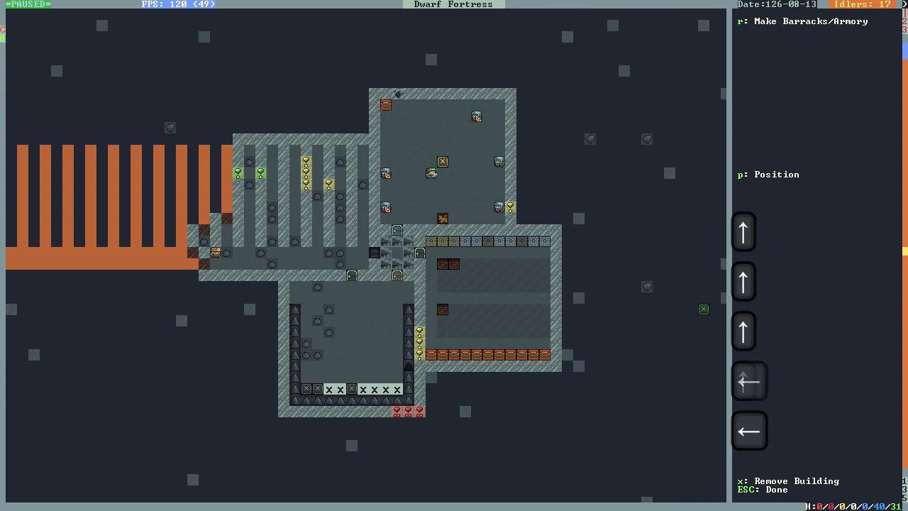
key("Escape")
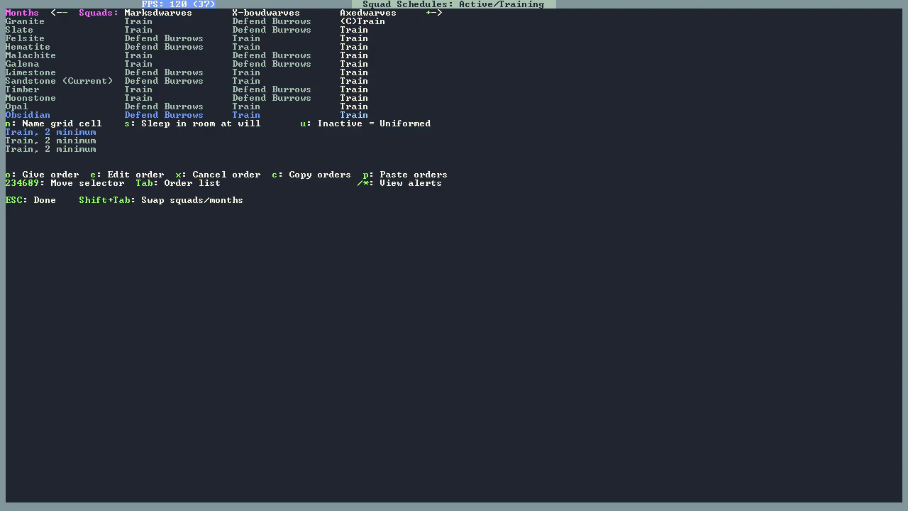
Step: Leave the schedule with Axedwarves set to Train in every month
key("Escape")
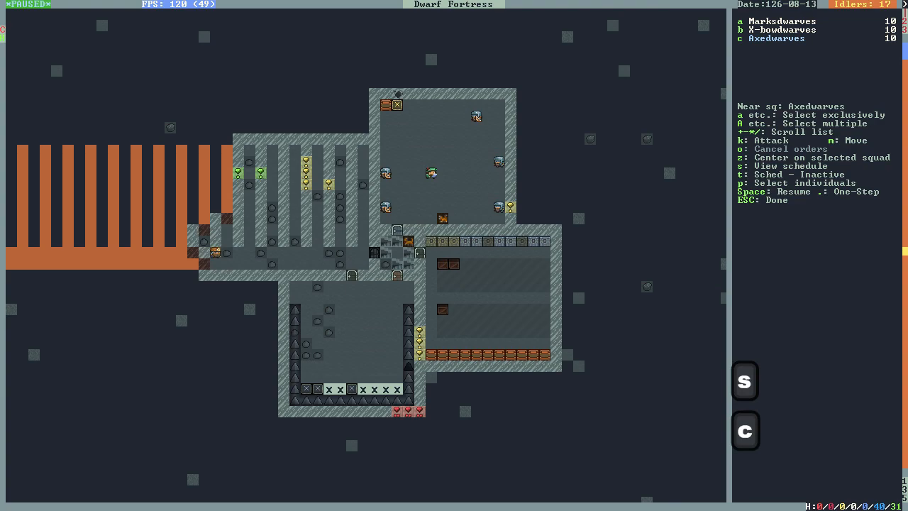
Step: Put the Axedwarves squad back on active training and resume the game
key("t")
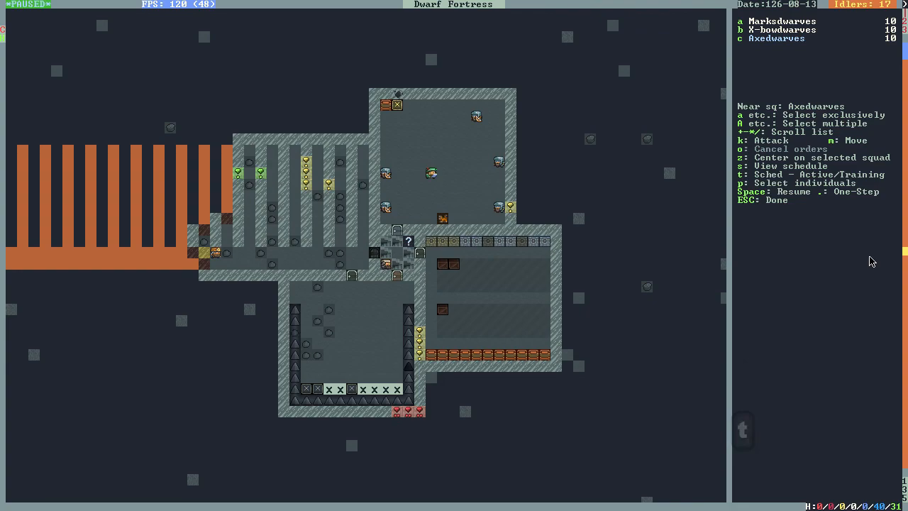
key("Escape")
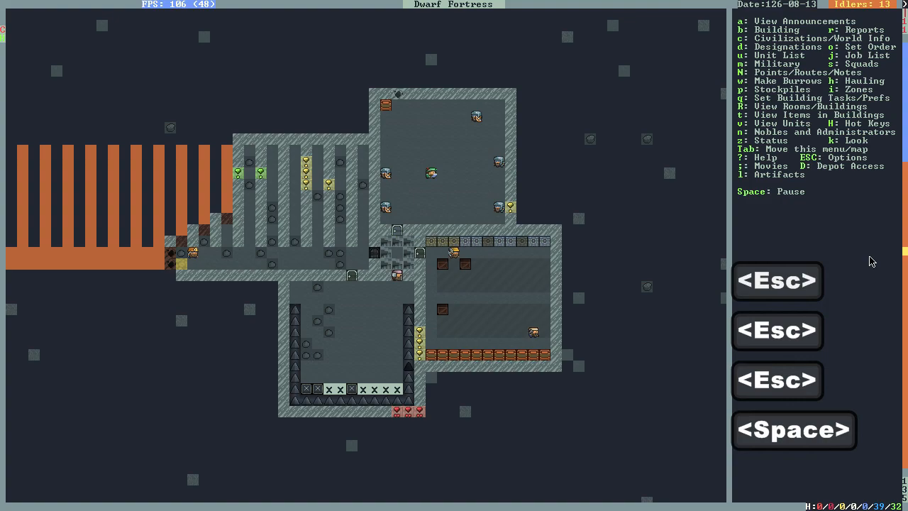
key("a")
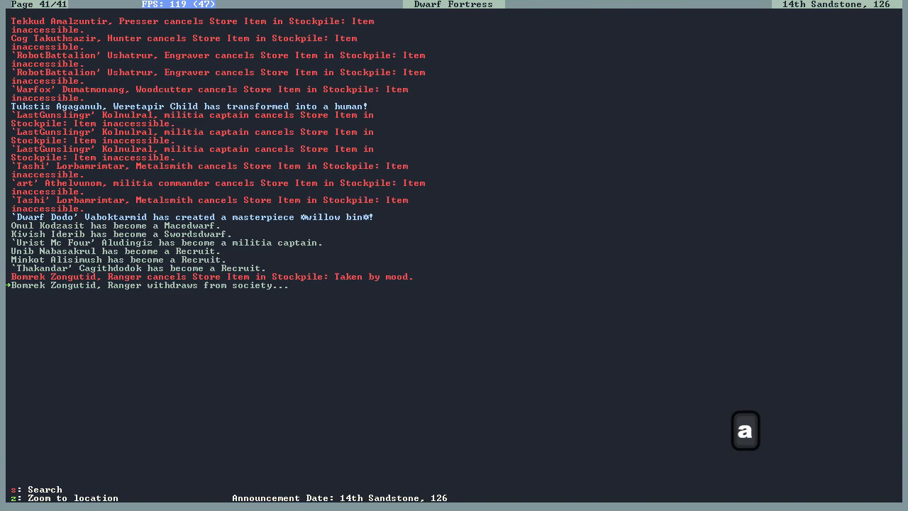
Step: Review announcements and the militia captain, then designate the lower room as an archery range
key("Escape")
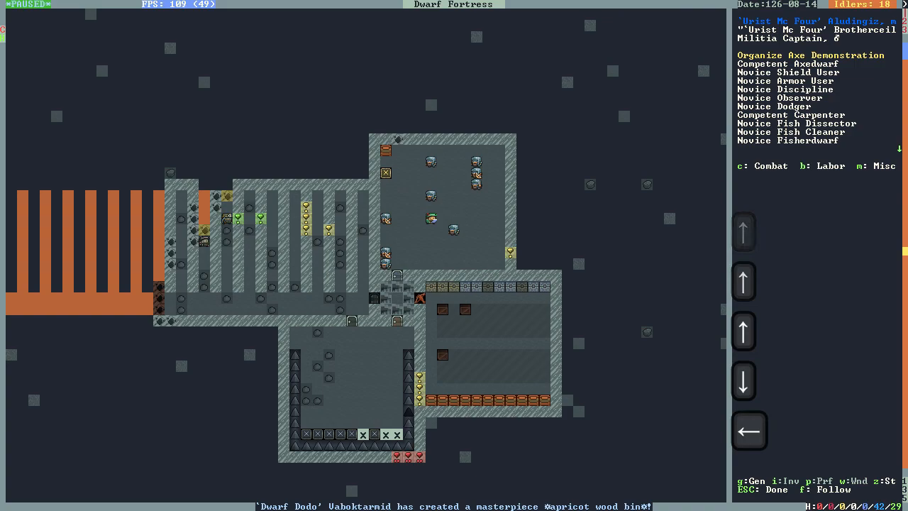
key("Escape")
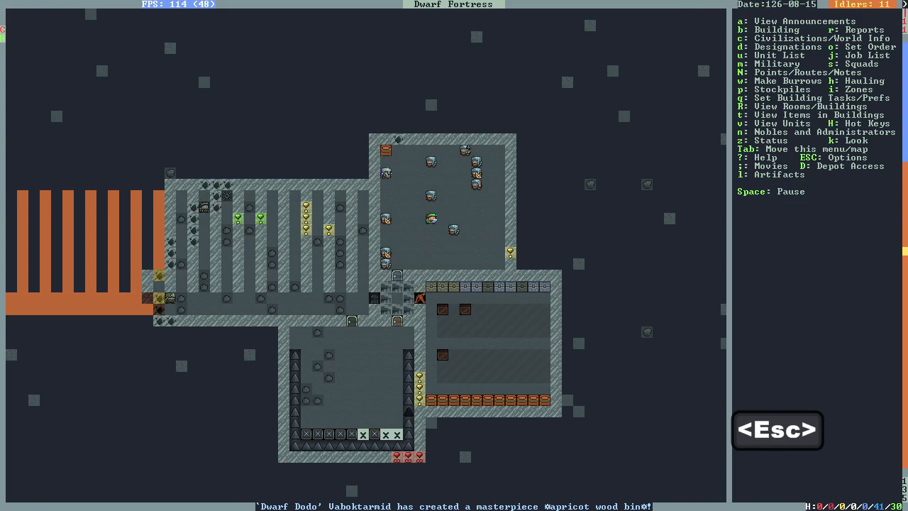
key("space")
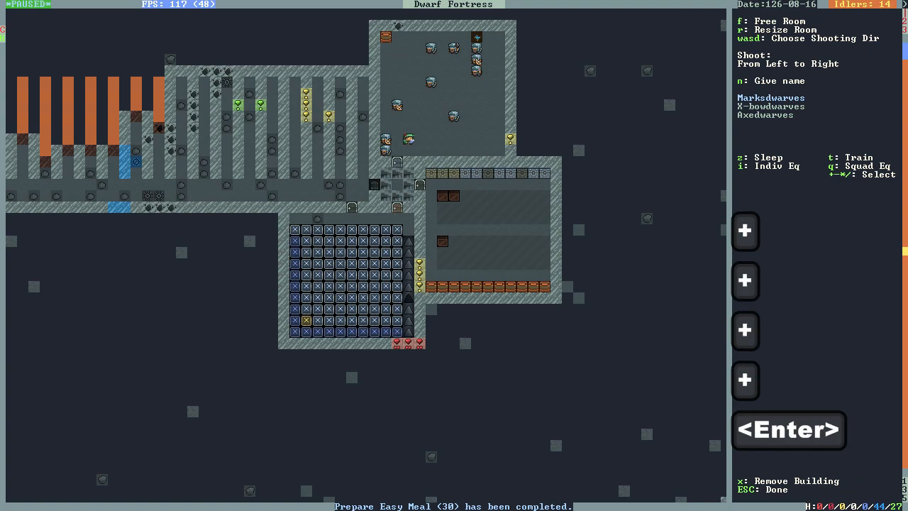
Step: Set the range to shoot top to bottom and assign Markdwarves and X-bowdwarves to train there
key("w")
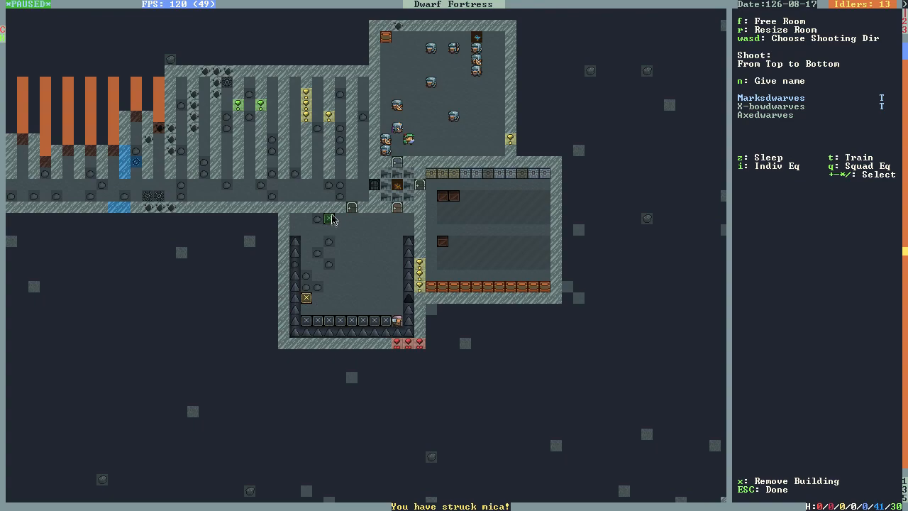
key("Escape")
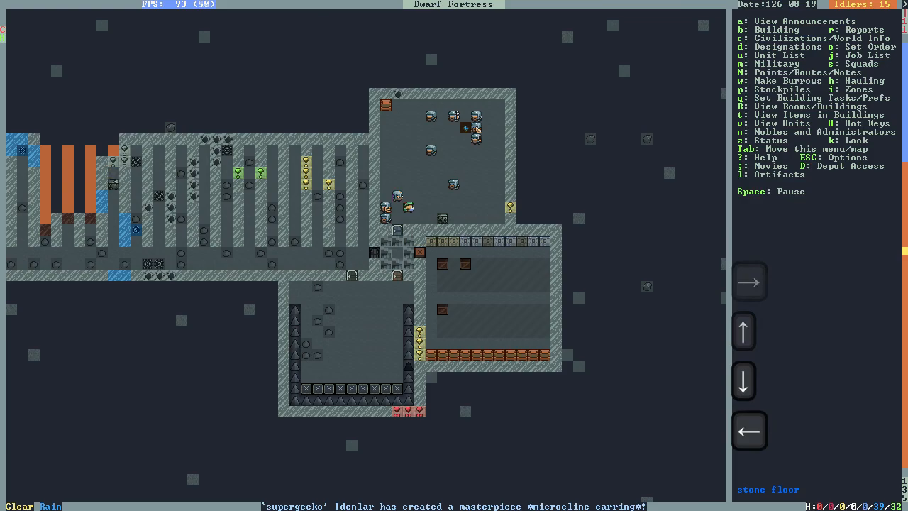
Step: View the surface, browse the wild animals in the Others unit list, and bring up squad orders
key("space")
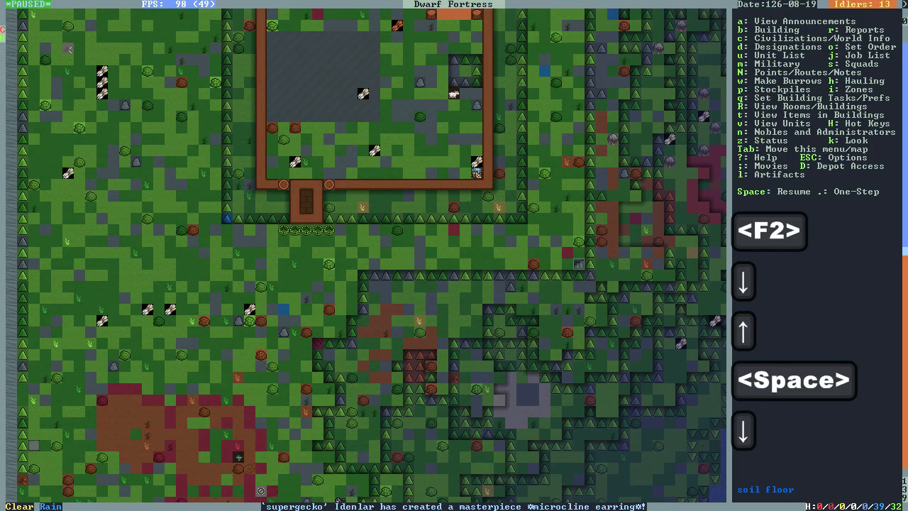
left_click(772, 56)
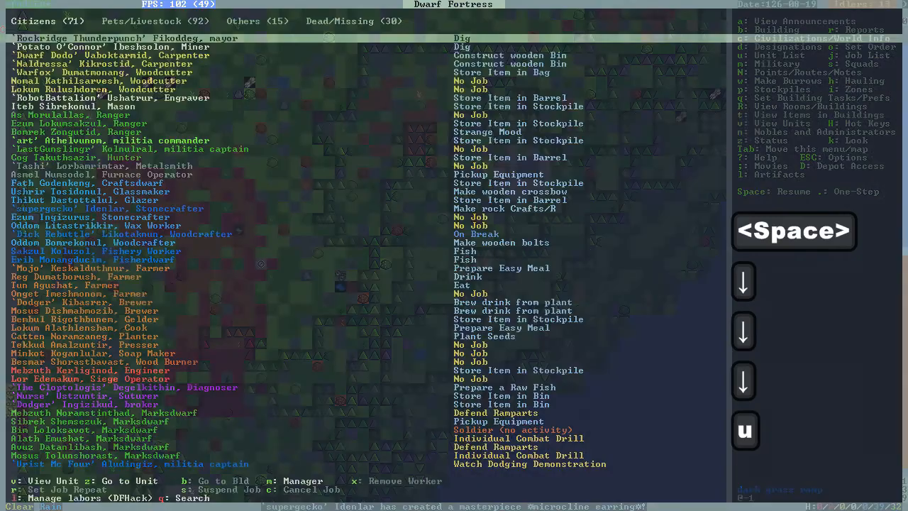
left_click(244, 21)
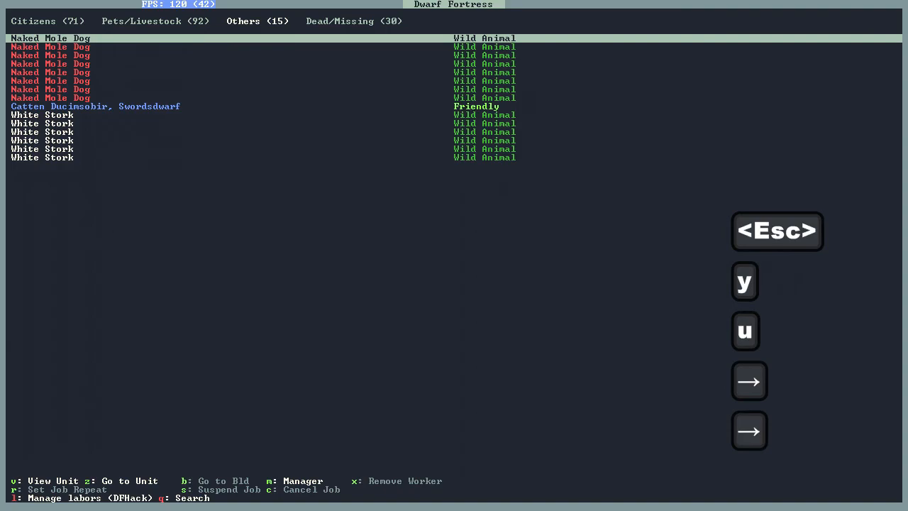
key("Escape")
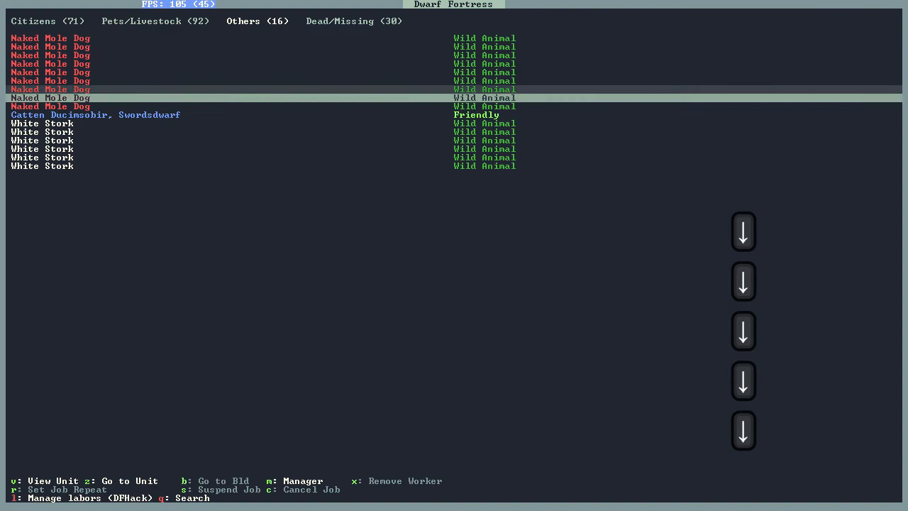
key("Escape")
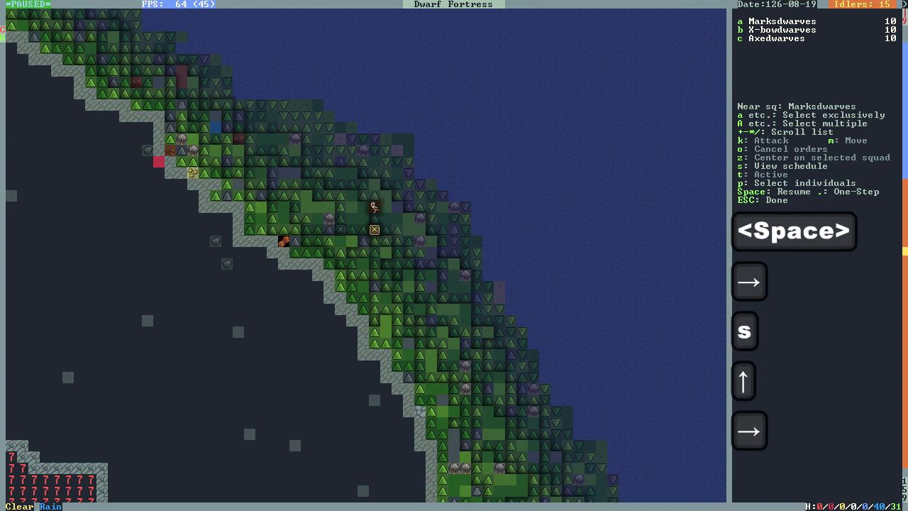
Step: Give the Axedwarves a kill order on a White Stork and return to the squads overview
key("Escape")
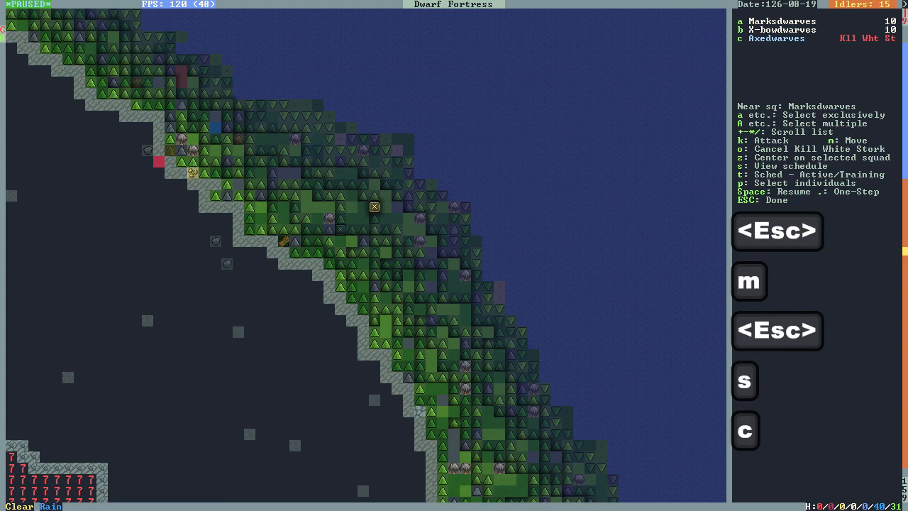
key("Escape")
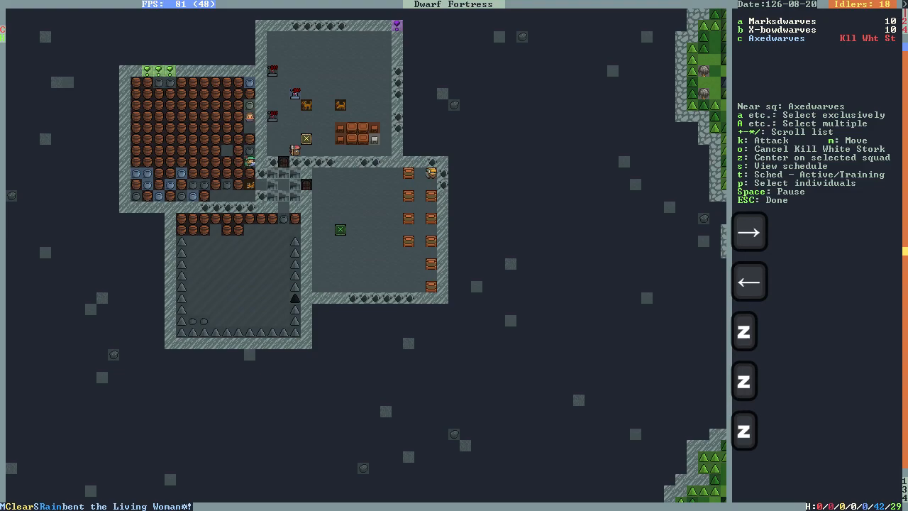
Step: Station the Axedwarves on a surface tile by the walled building, checking a recruit en route
key("Escape")
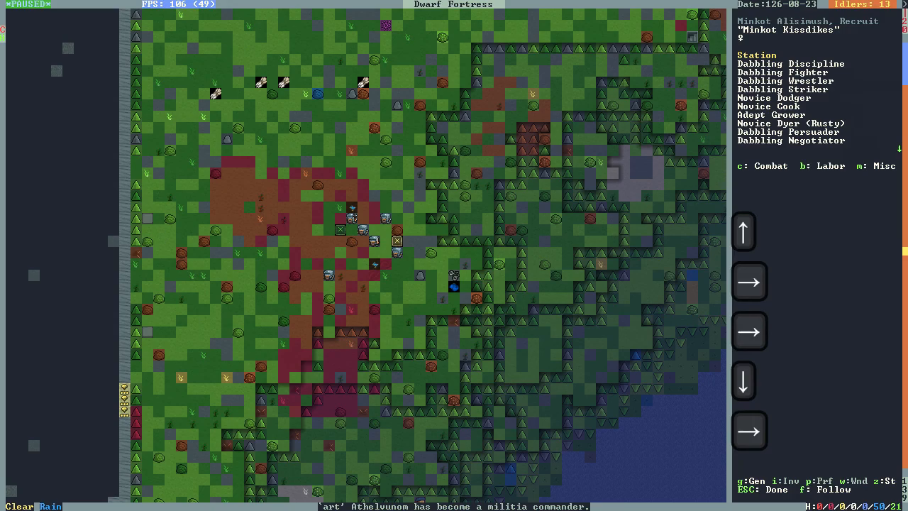
key("Escape")
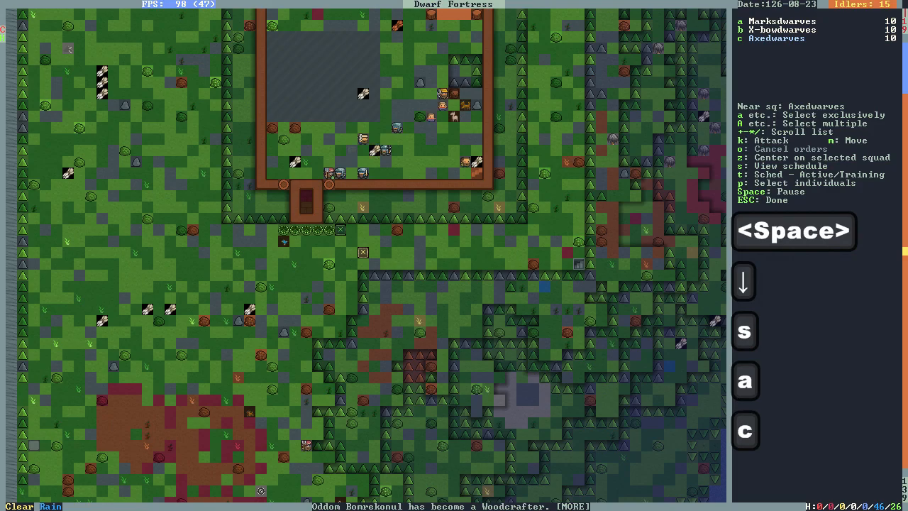
Step: Exit squad orders and view the fortress status with wealth, food stores and population 72
key("Escape")
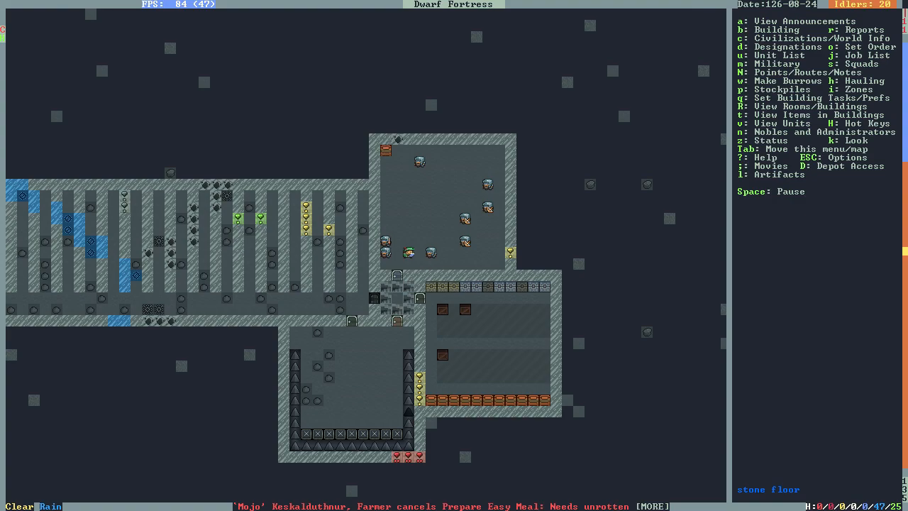
key("z")
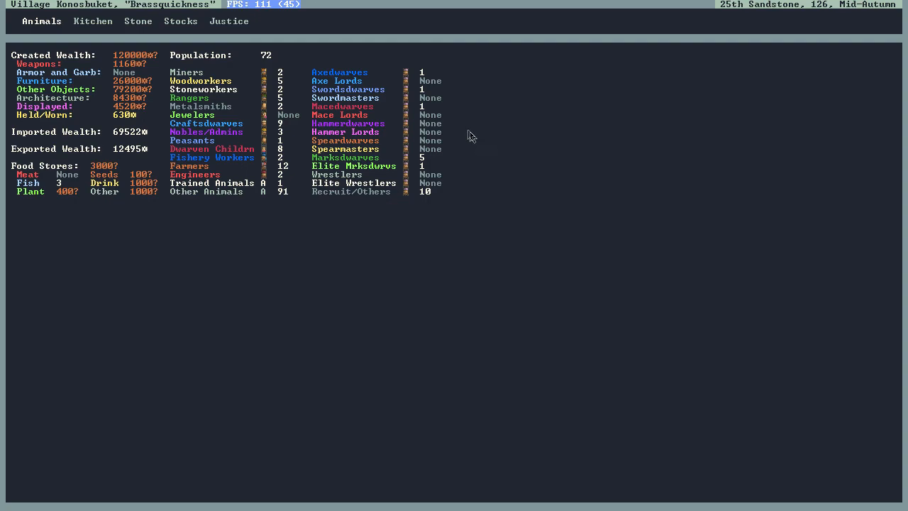
mouse_move(343, 102)
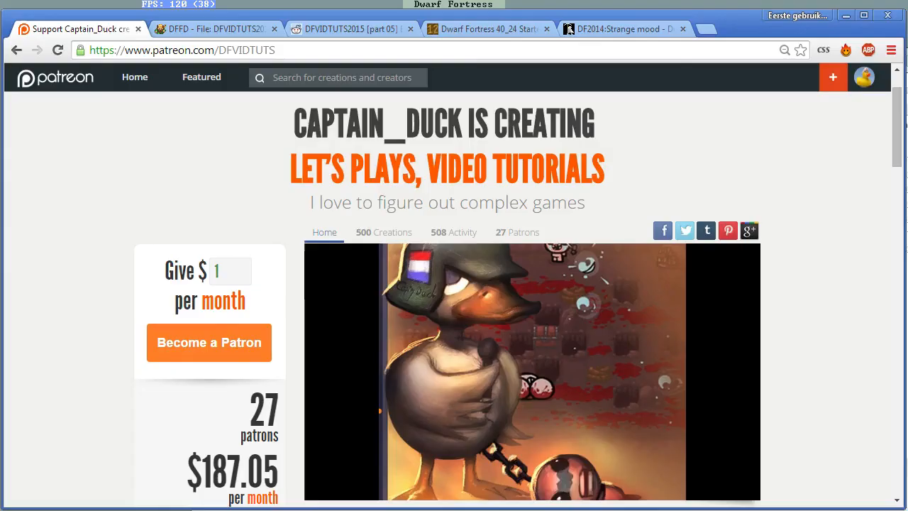
Step: Scroll to the $1.00 and $10.00 monthly pledge tiers at the page bottom
scroll("down", 3)
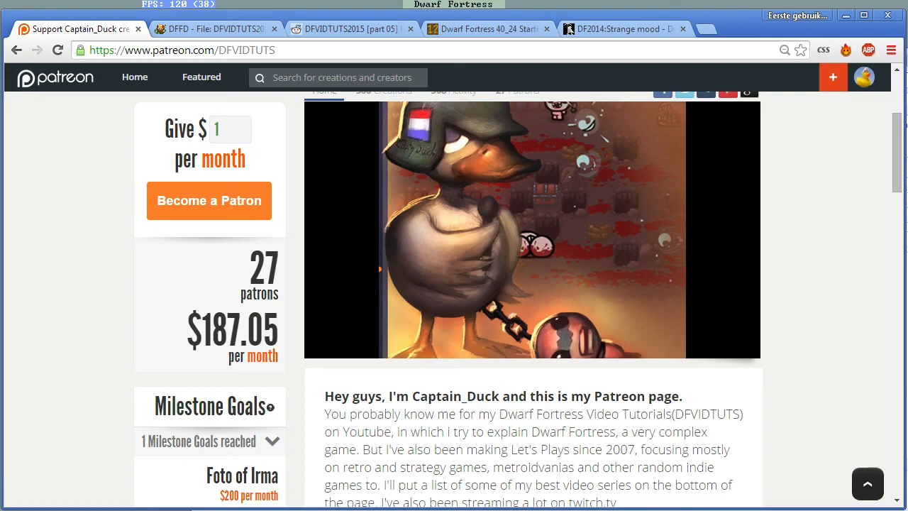
scroll("down", 3)
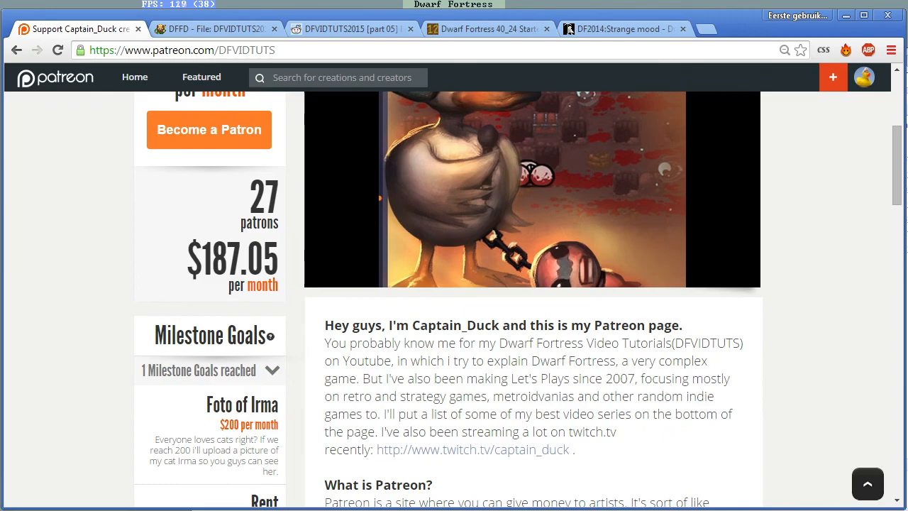
scroll("down", 3)
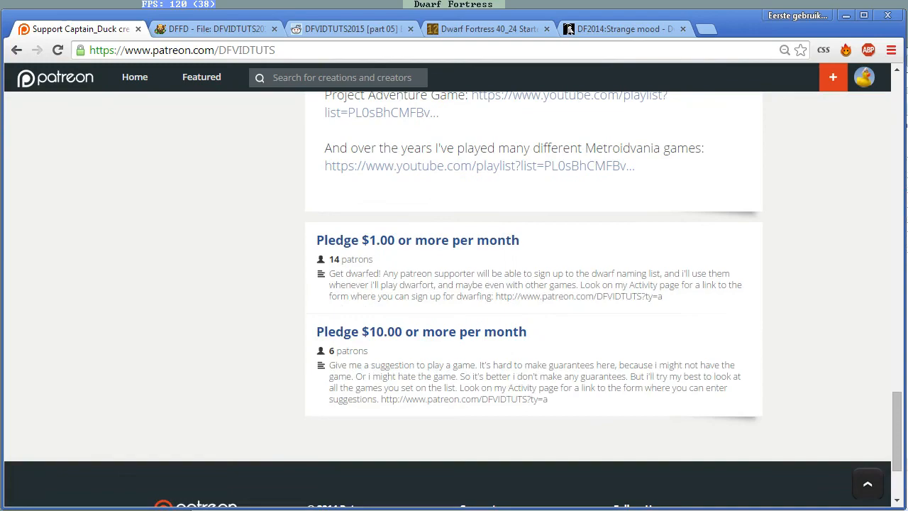